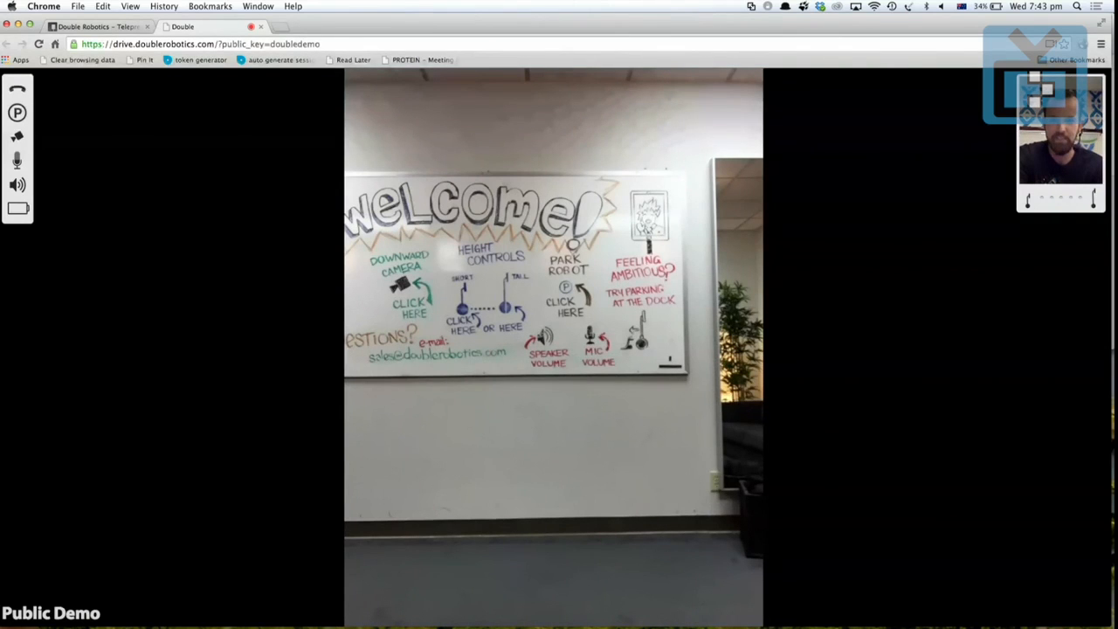
Expand the left control sidebar to show the End, Park, Look and volume labels.
{"action": "left_click", "coordinate": [17, 136]}
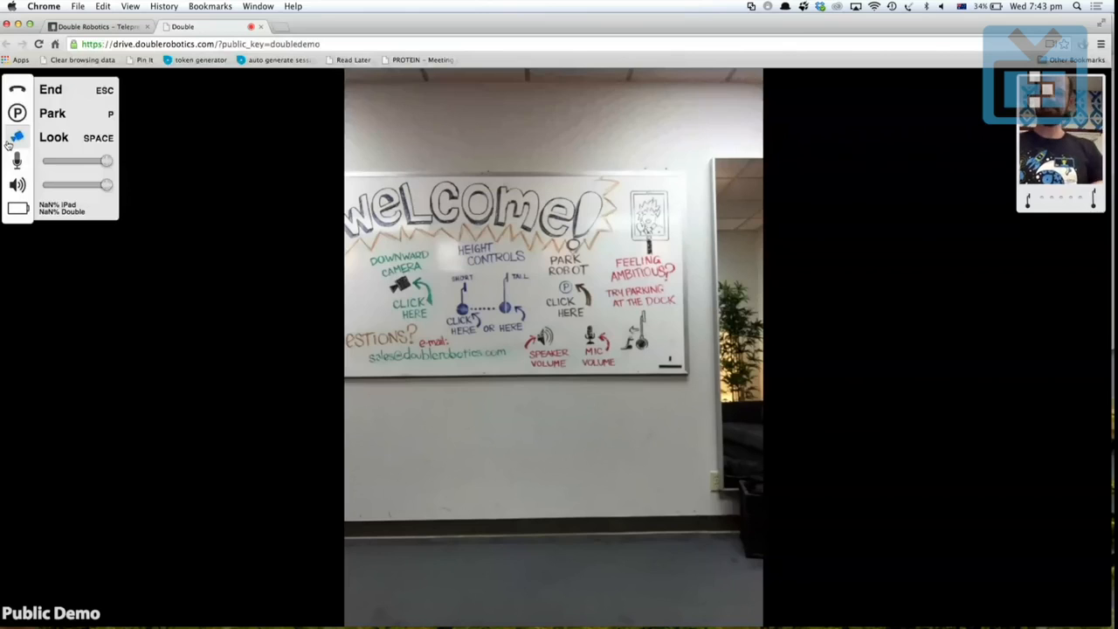